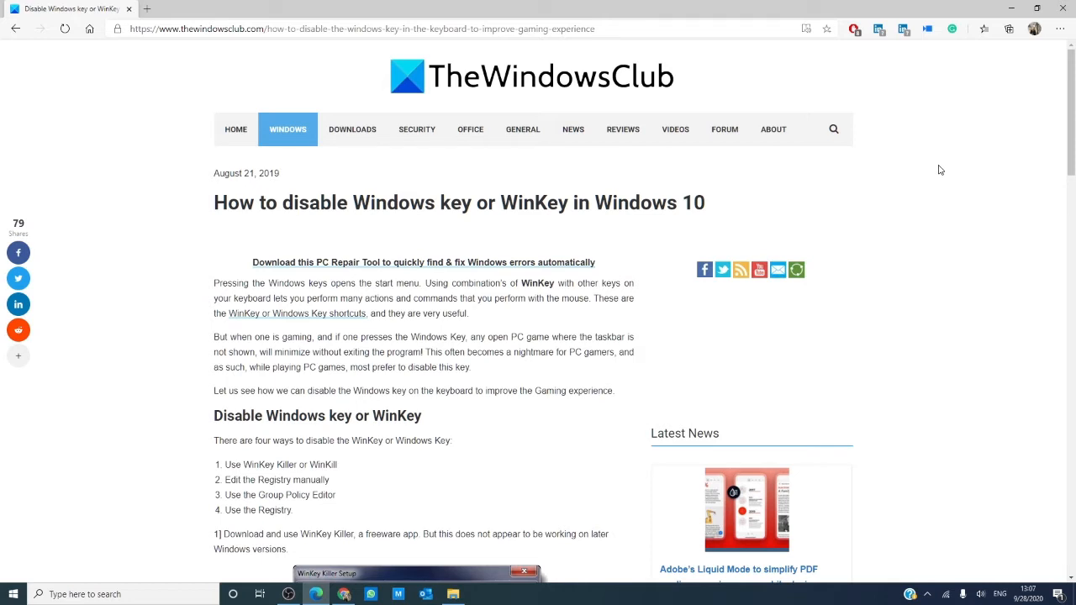
Step: Launch Registry Editor and expand HKEY_CURRENT_USER > SOFTWARE > Microsoft
scroll("down", 3)
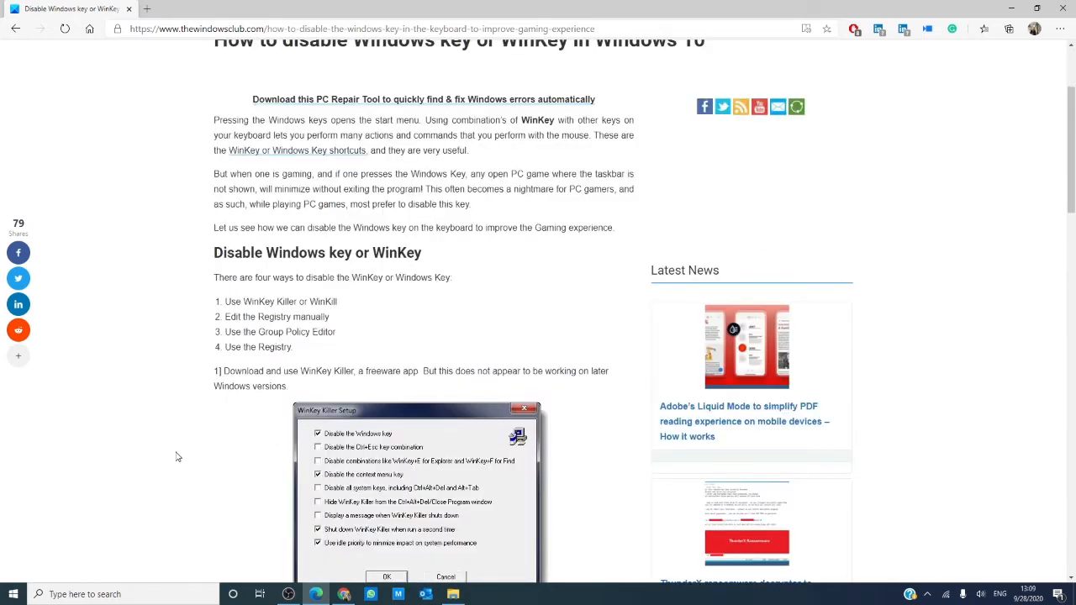
scroll("down", 3)
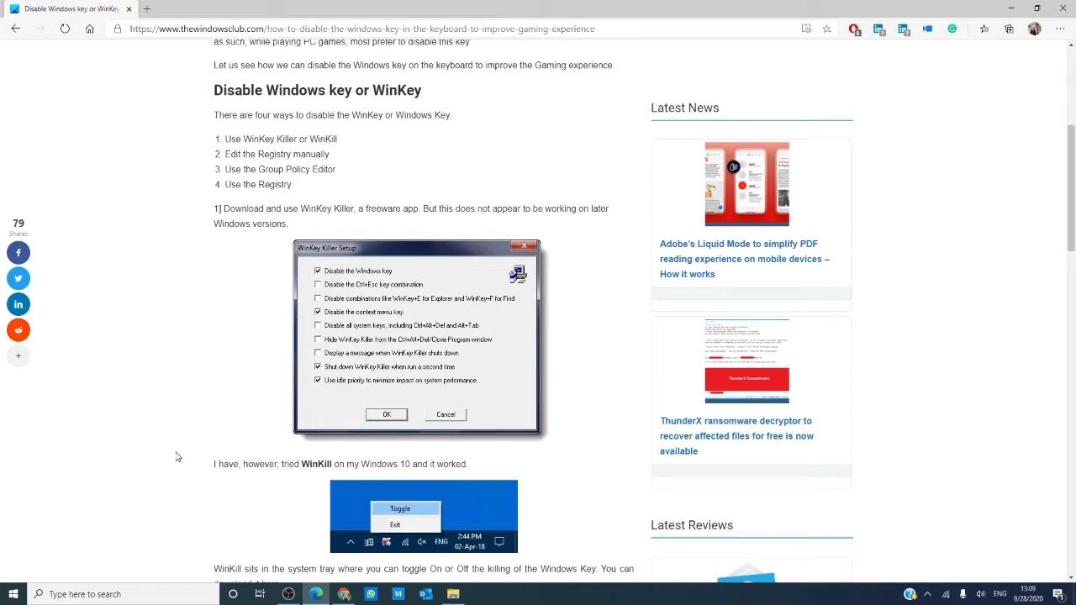
scroll("down", 3)
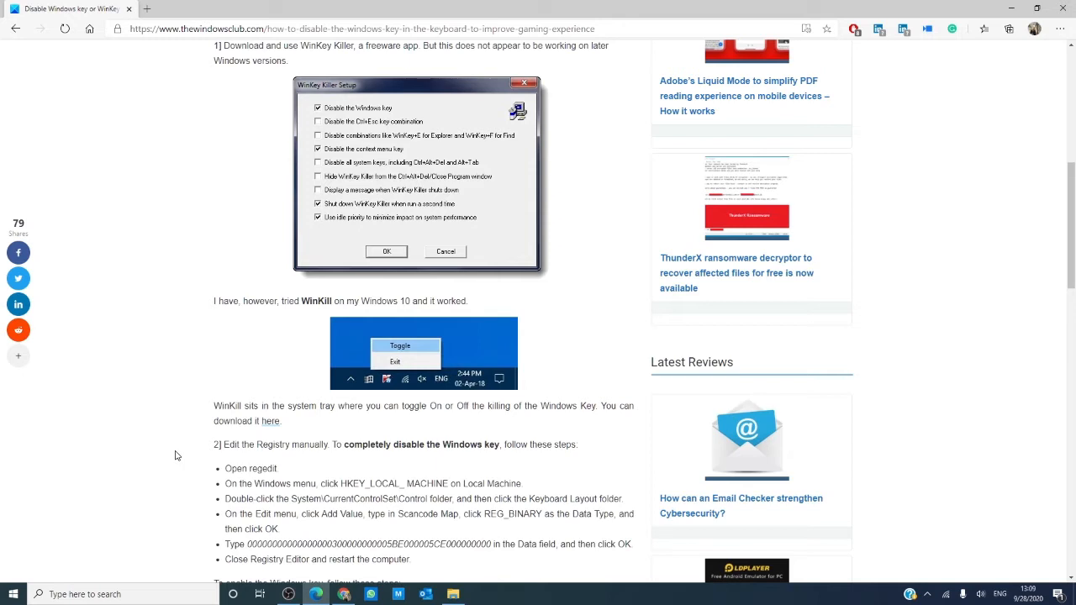
scroll("up", 3)
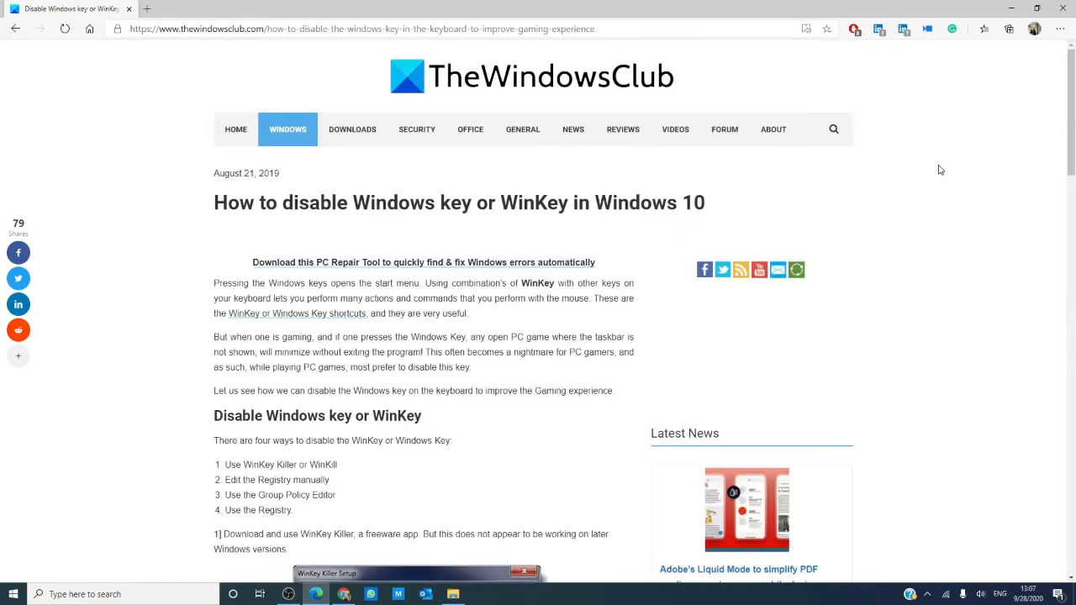
mouse_move(971, 111)
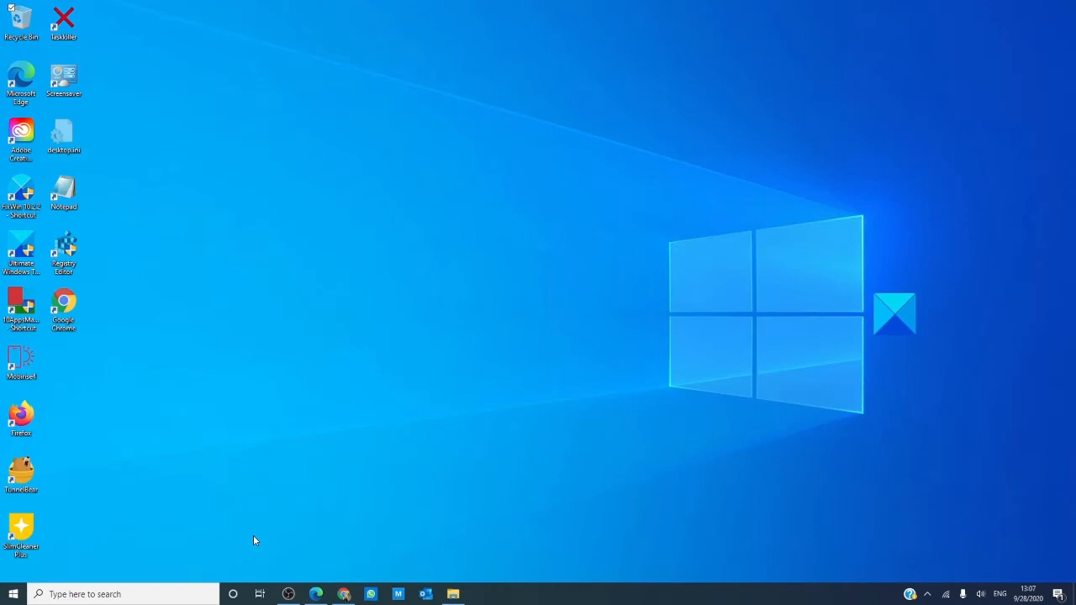
left_click(109, 592)
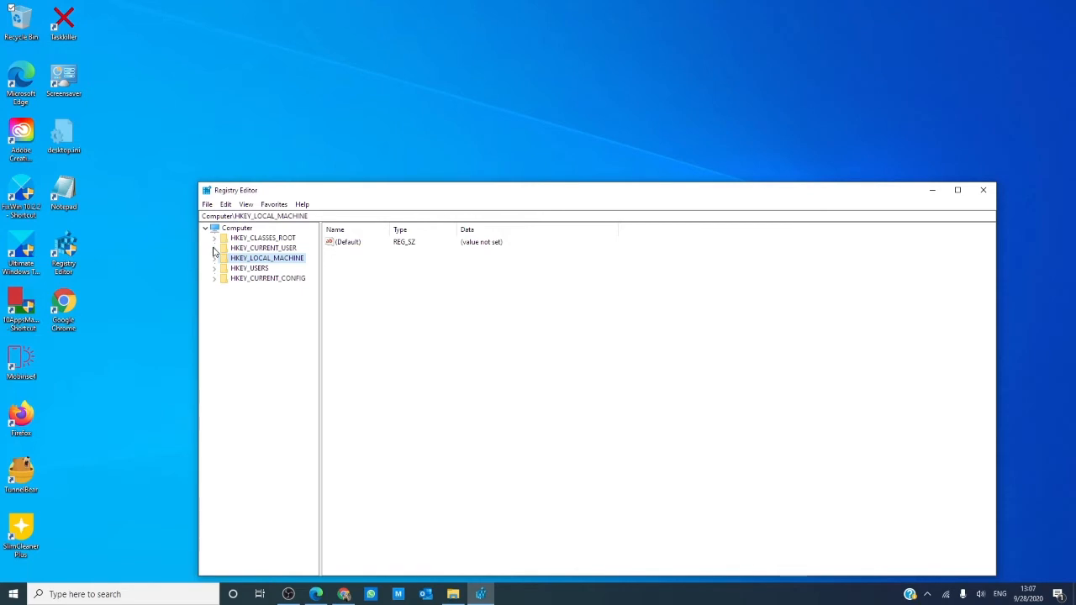
left_click(215, 247)
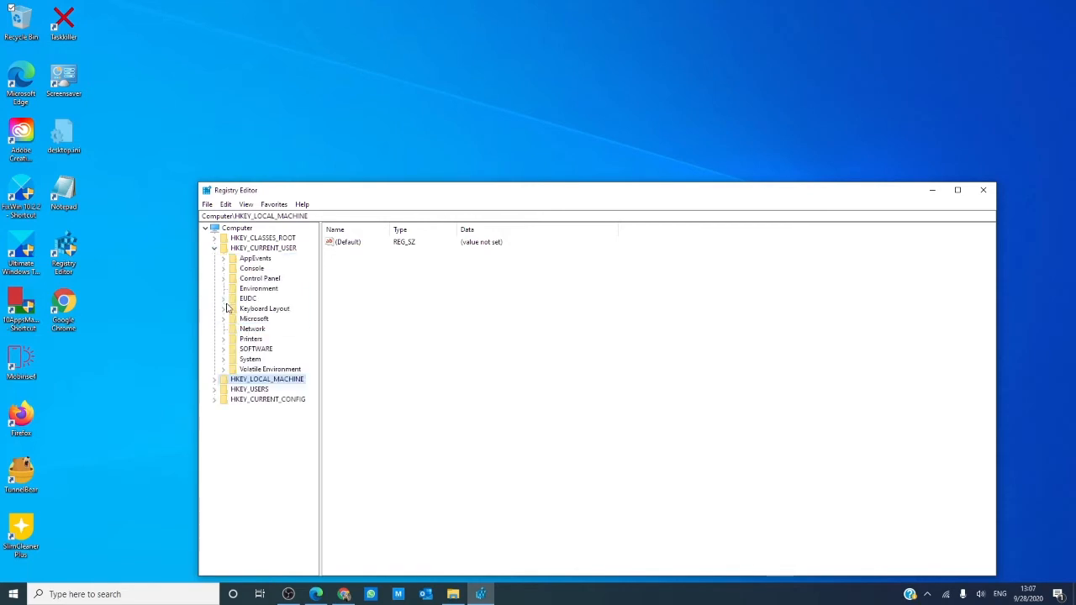
left_click(224, 348)
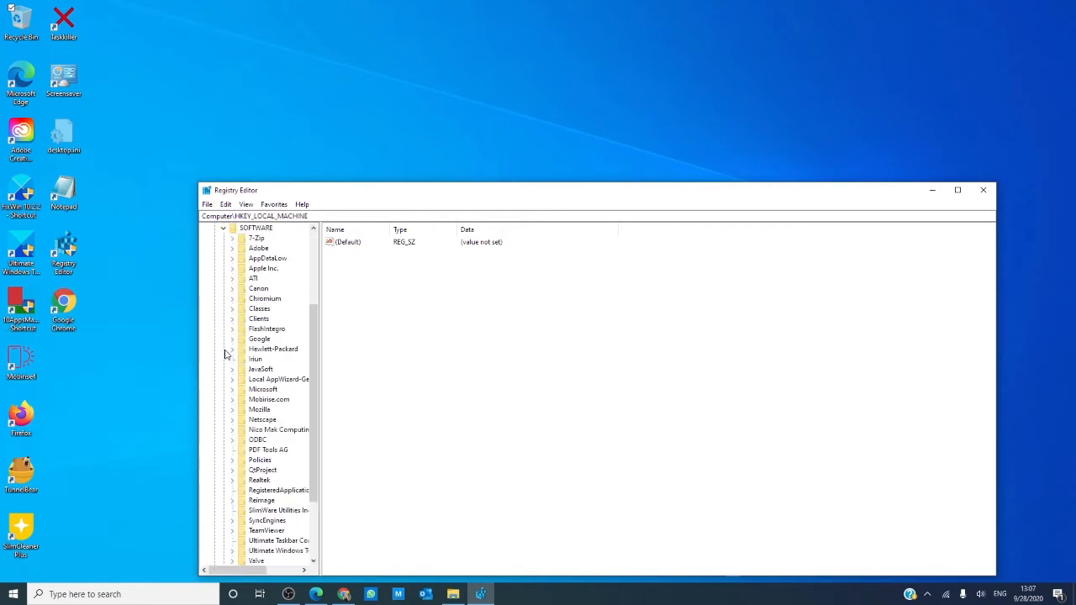
mouse_move(239, 420)
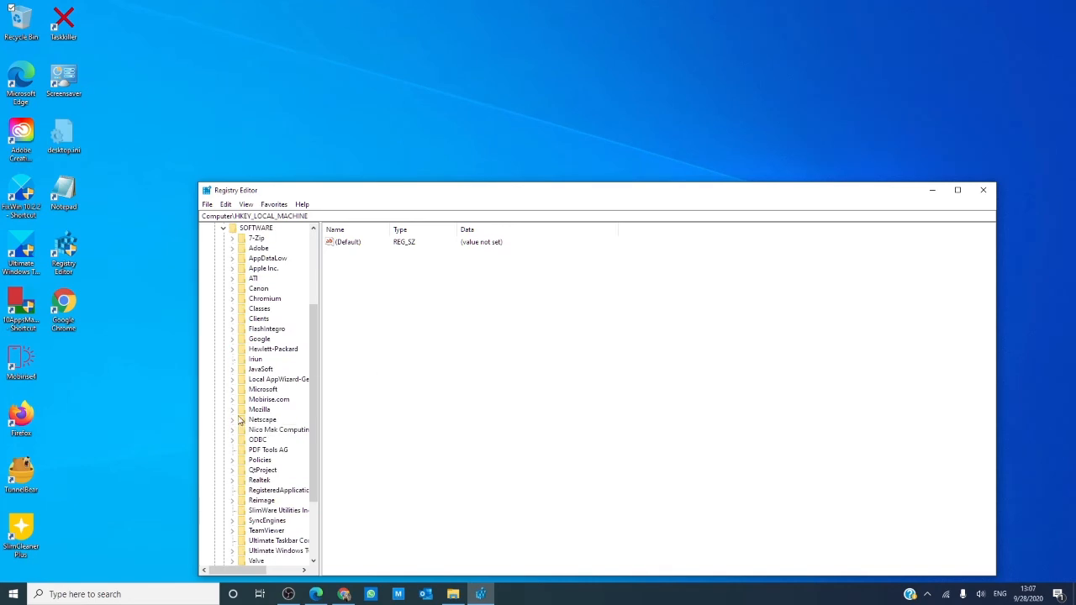
left_click(232, 391)
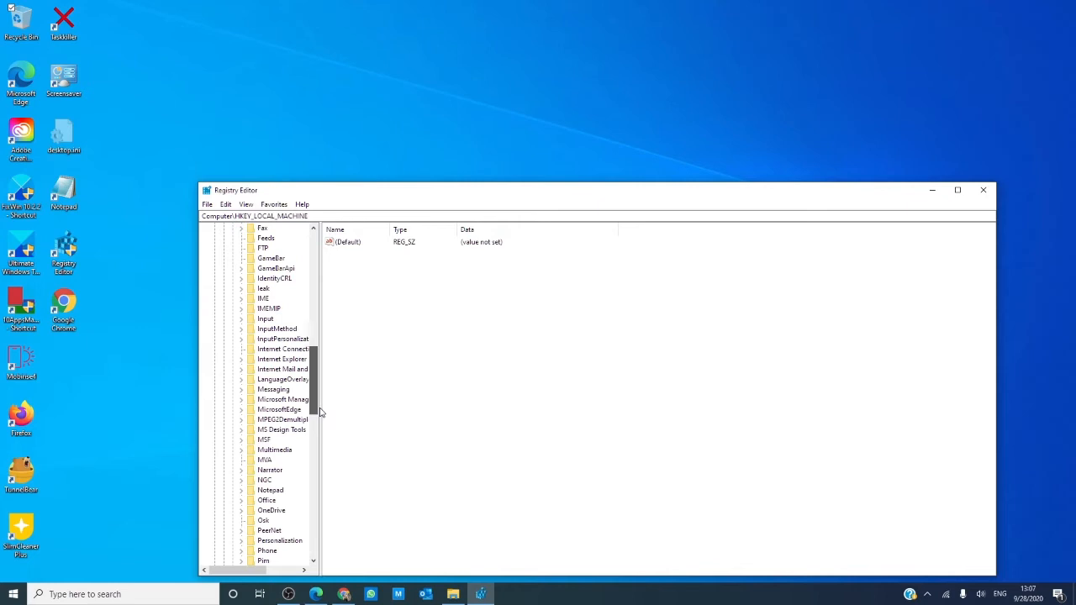
Step: Expand Windows > CurrentVersion > Policies and select its Explorer subkey
scroll("down", 3)
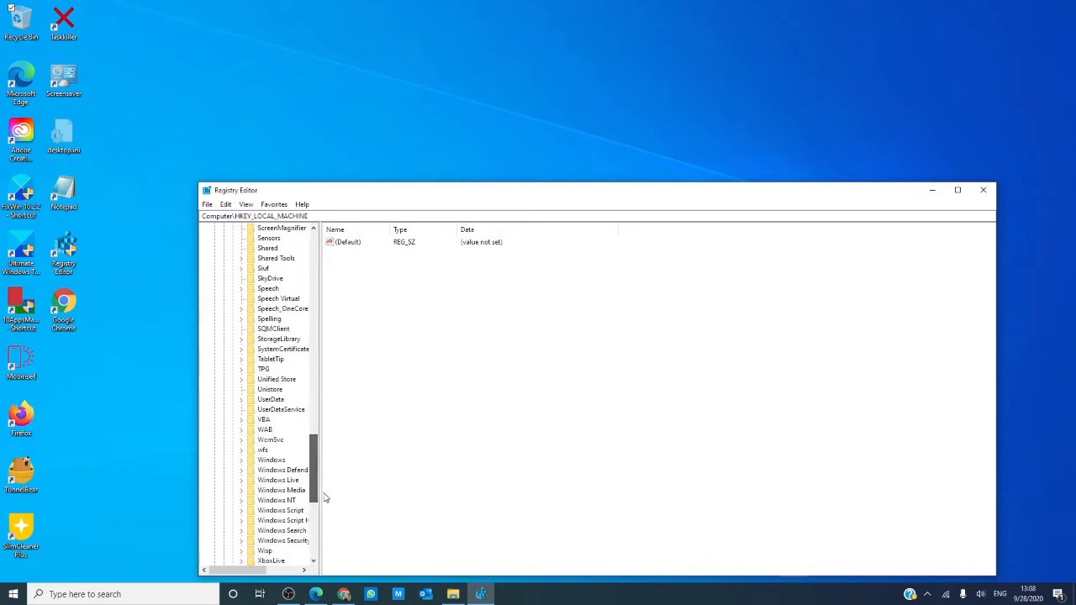
left_click(242, 460)
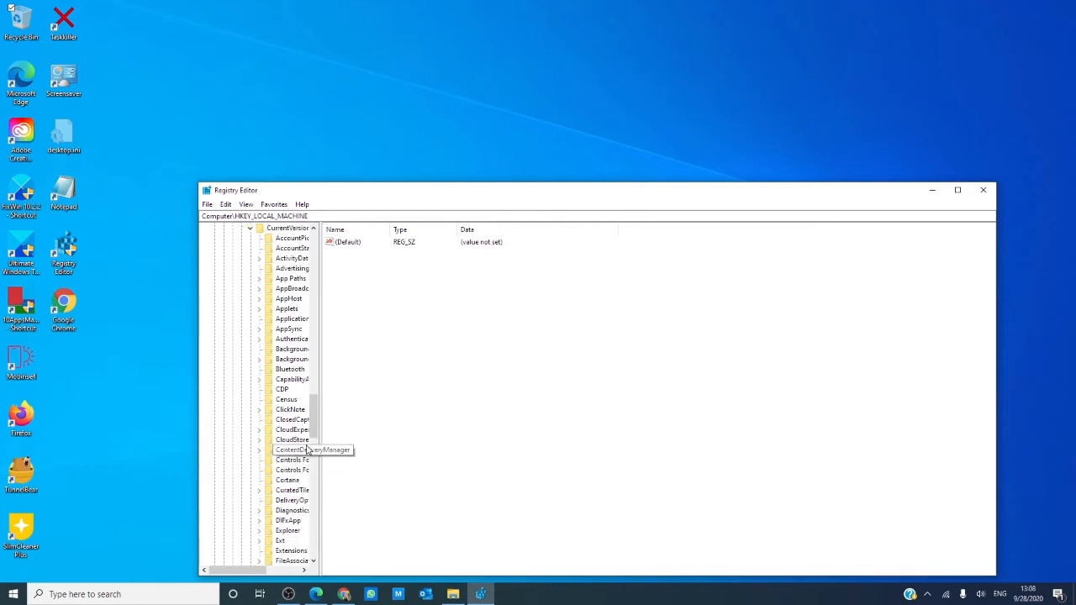
scroll("down", 3)
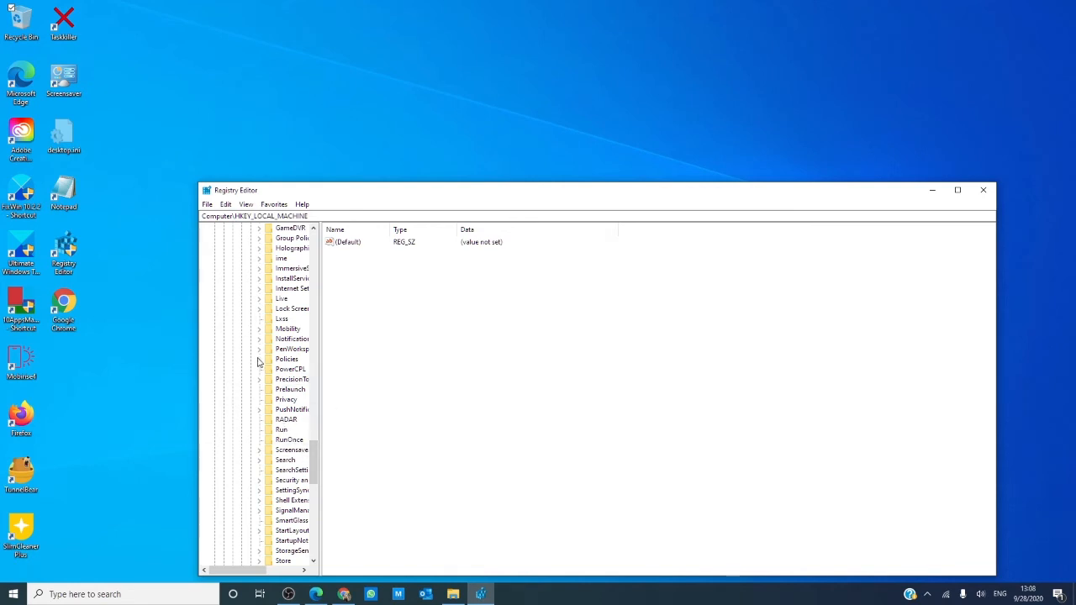
left_click(259, 360)
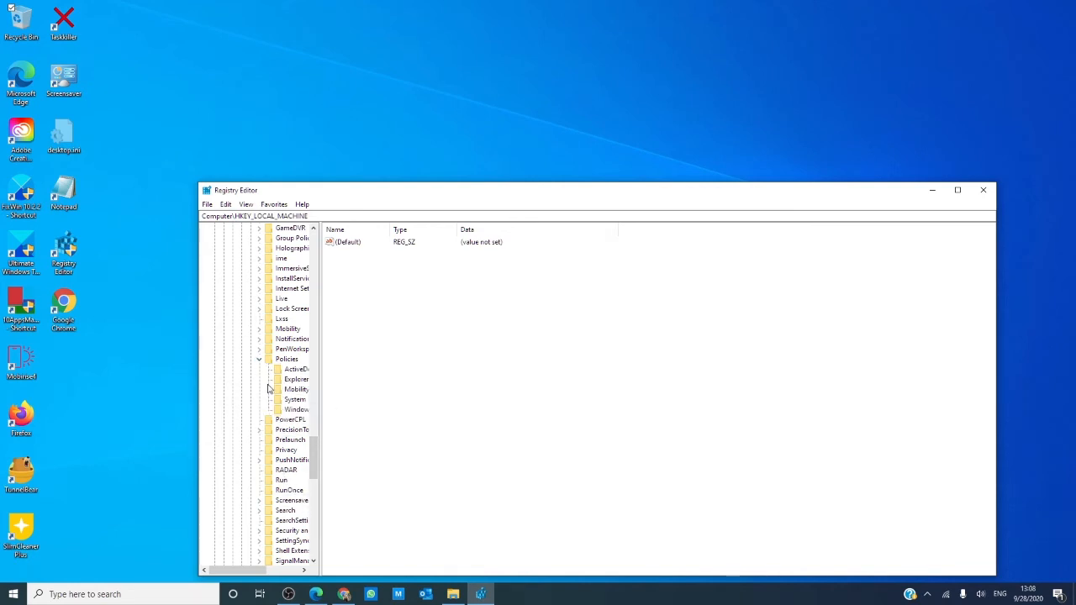
left_click(296, 380)
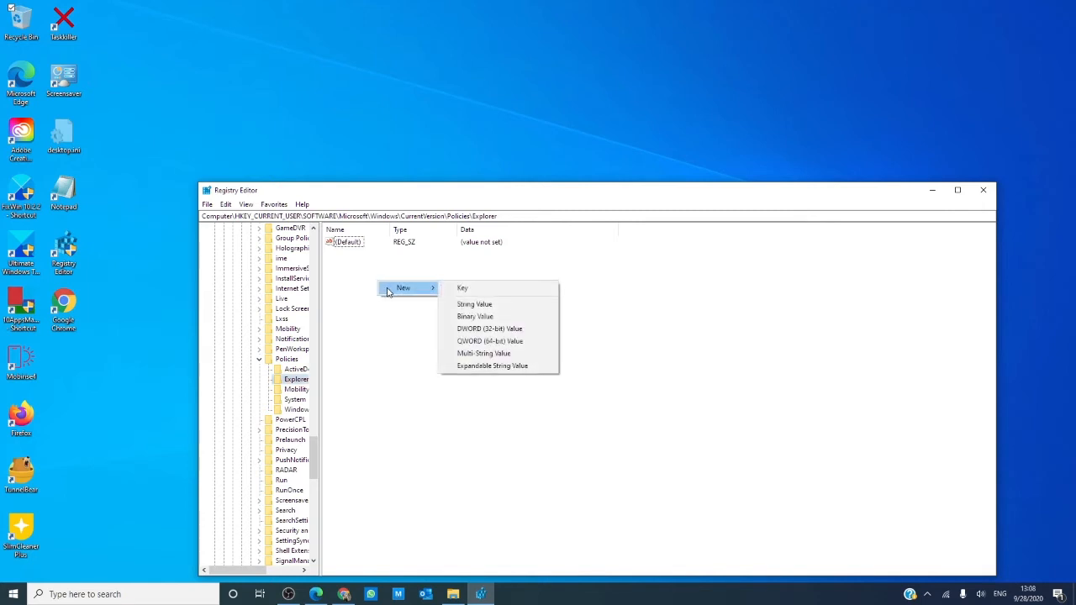
mouse_move(489, 328)
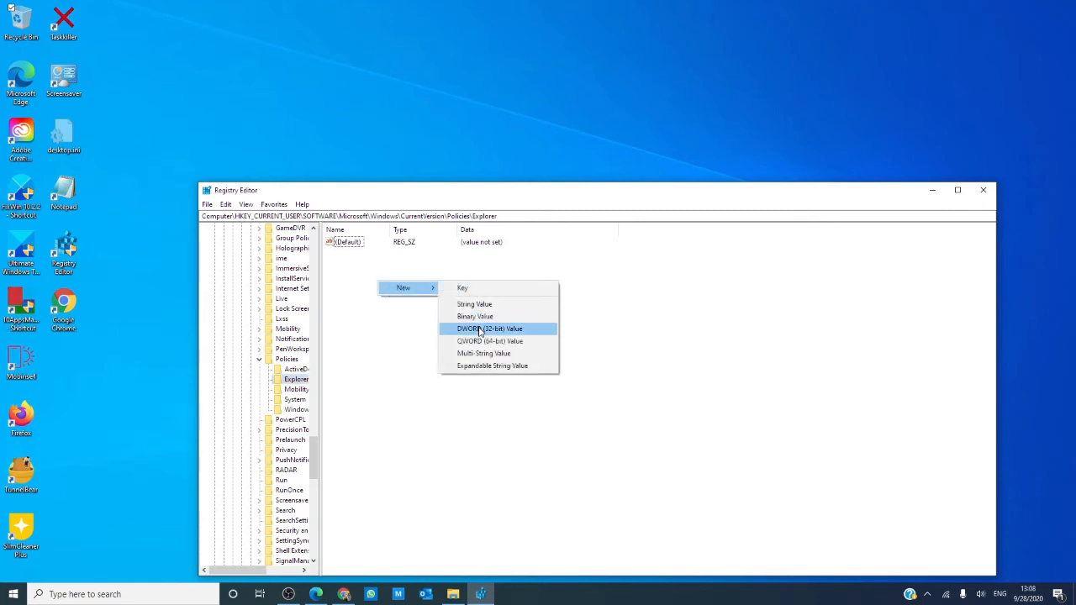
Step: Add a new 32-bit DWORD value named nowinkeys in the Explorer key
left_click(487, 328)
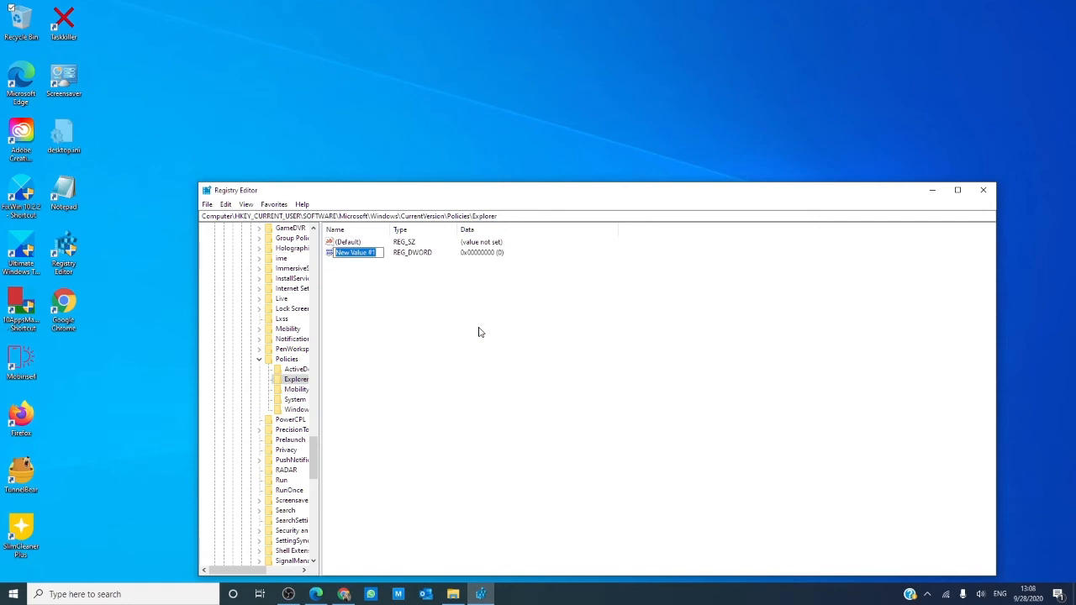
type("nowin")
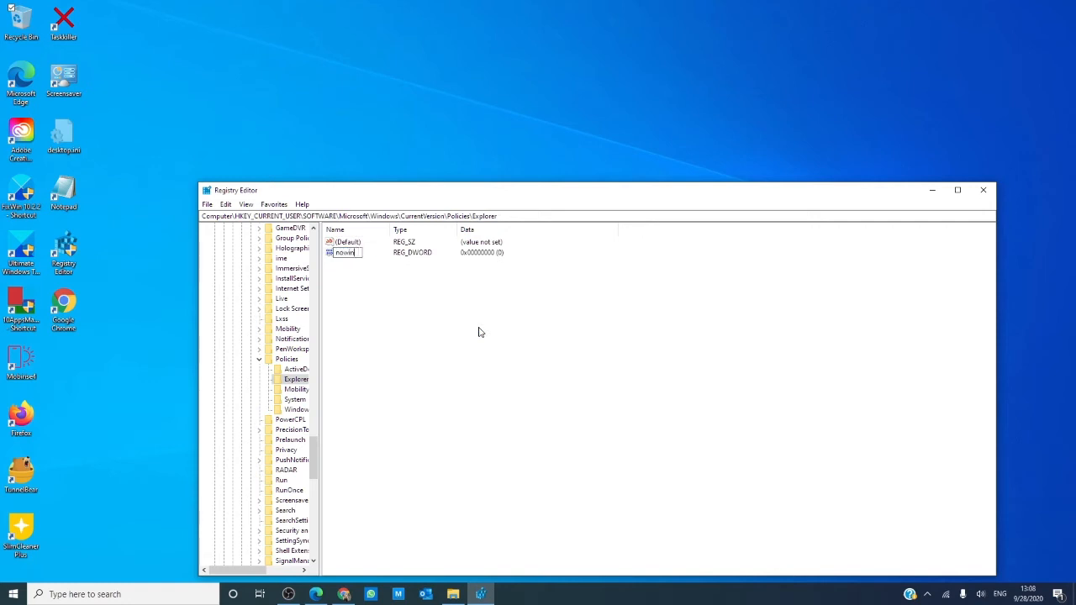
type("keys")
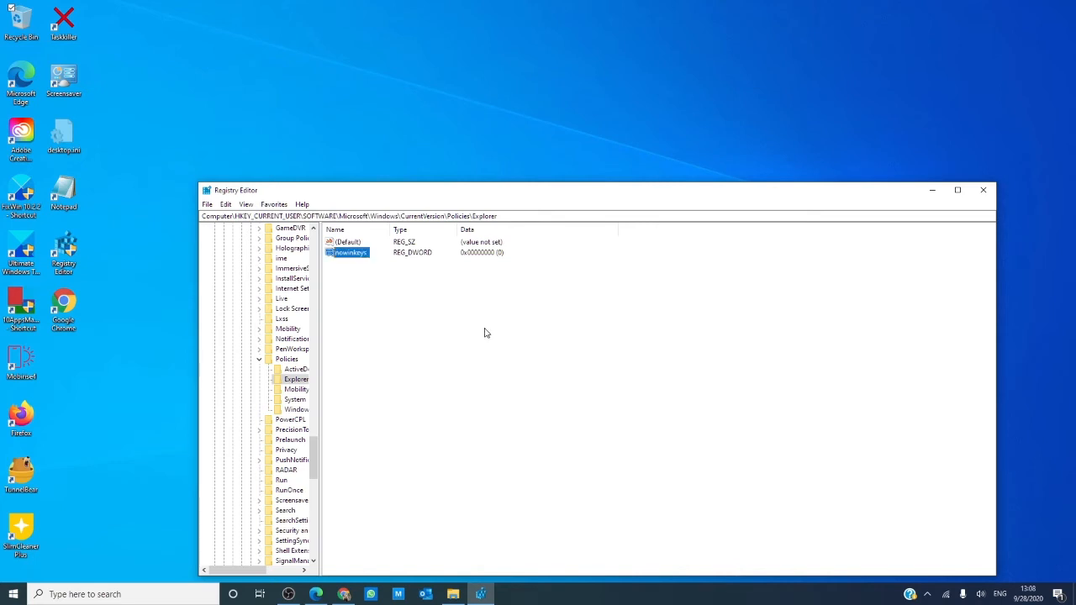
right_click(349, 252)
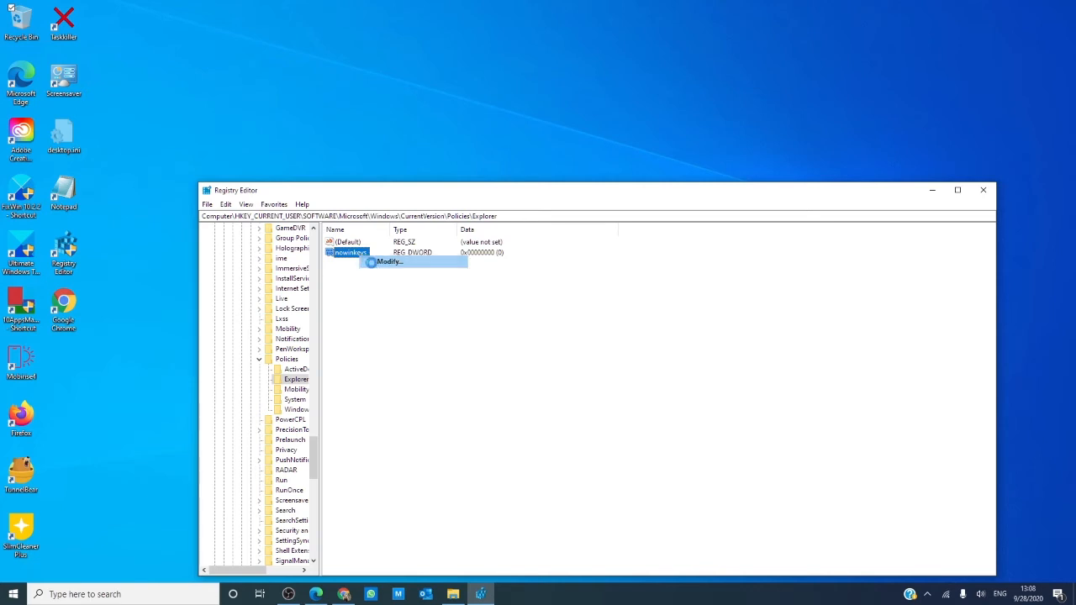
Step: Modify nowinkeys and enter 1 as its value data
left_click(387, 262)
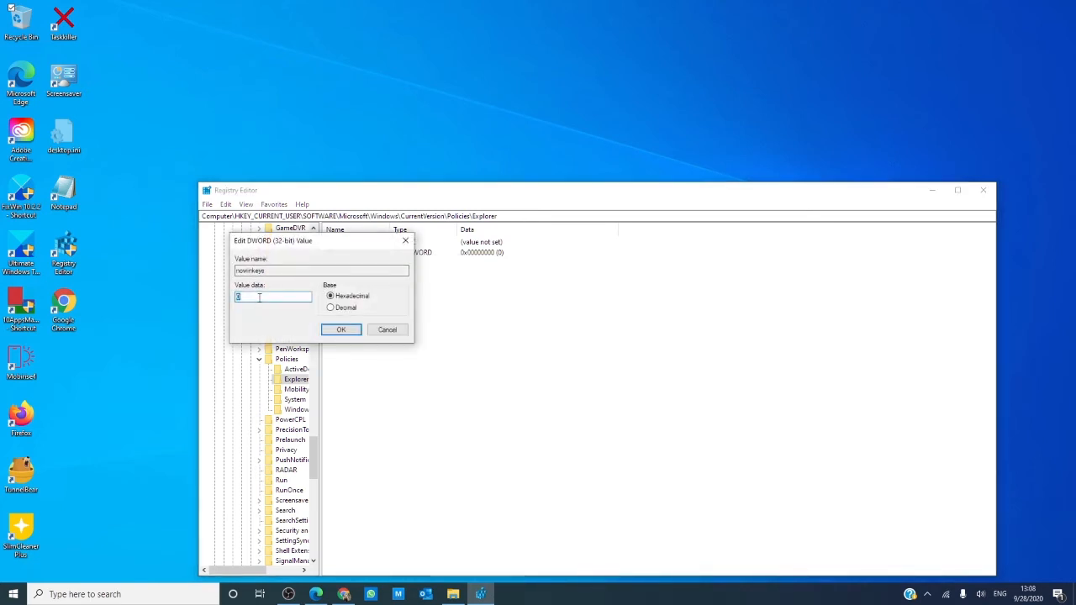
type("1")
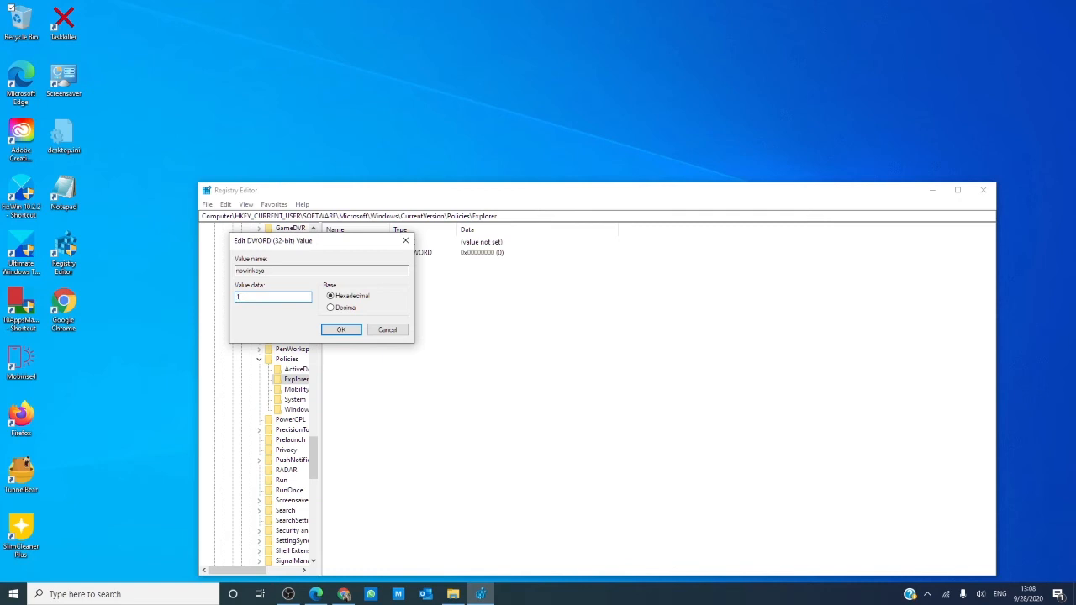